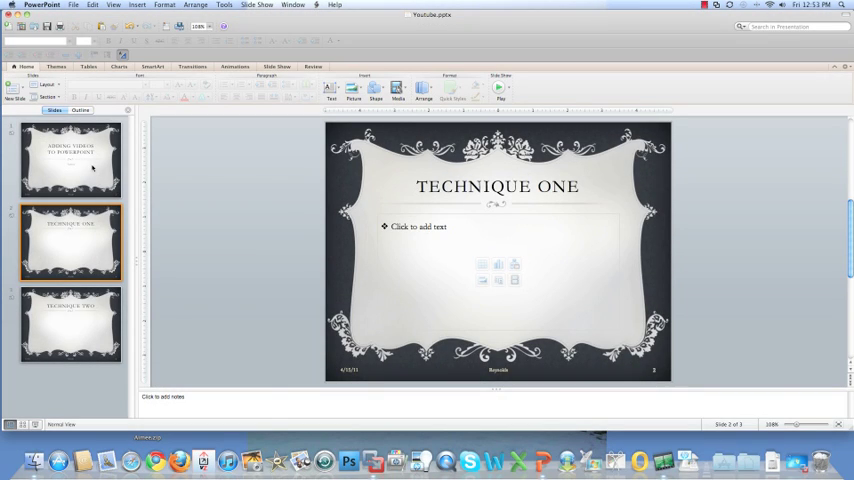
- Show the Movie Browser beside the Technique One slide
click(70, 160)
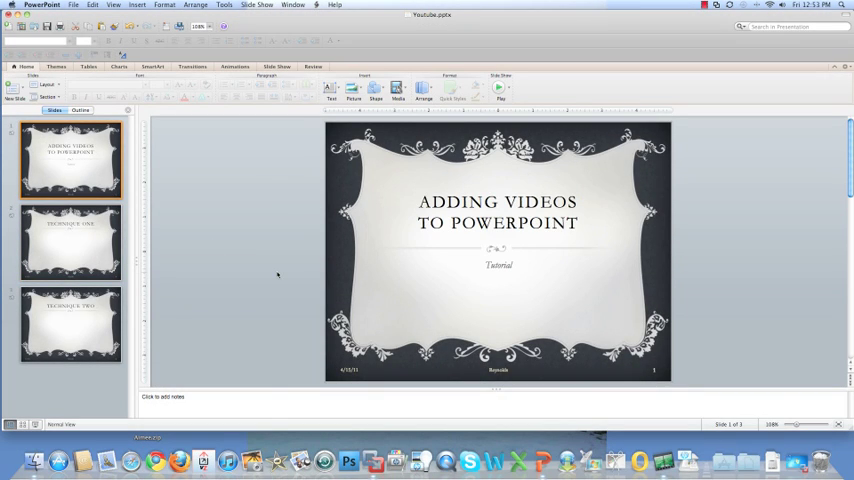
mouse_move(84, 248)
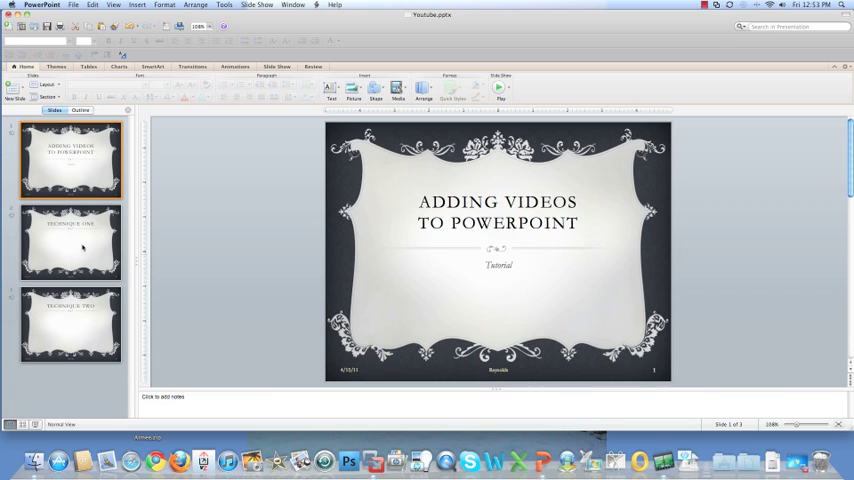
click(70, 242)
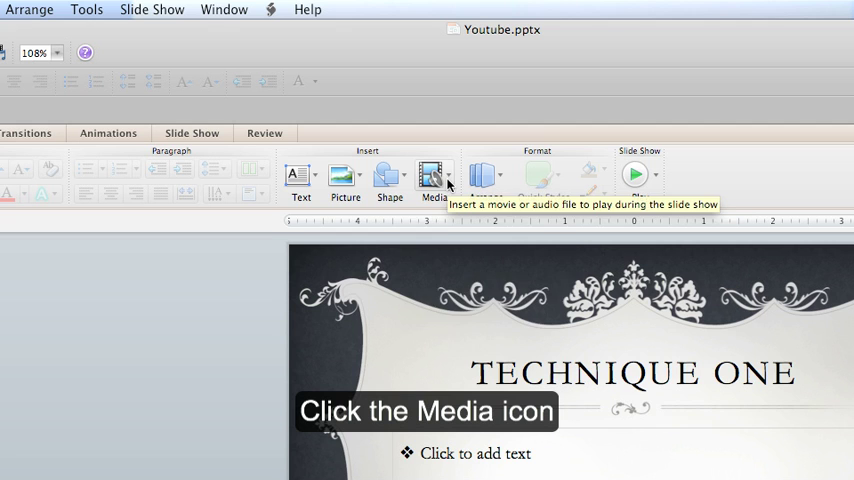
click(436, 178)
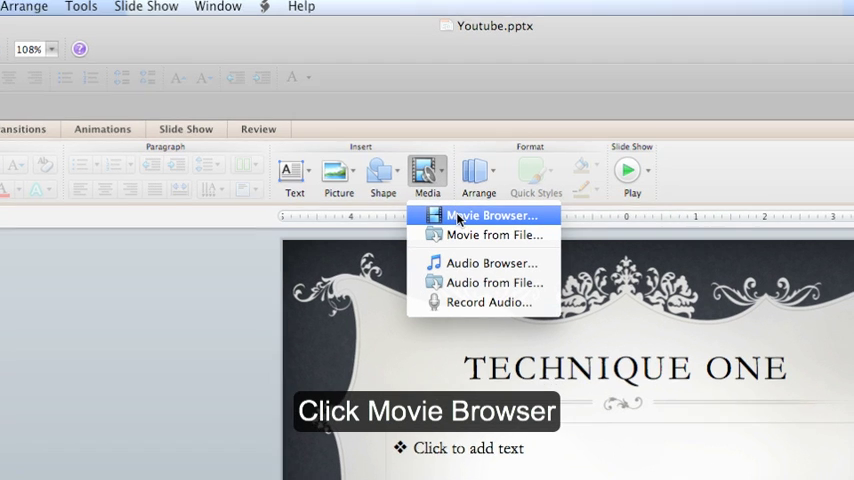
click(492, 216)
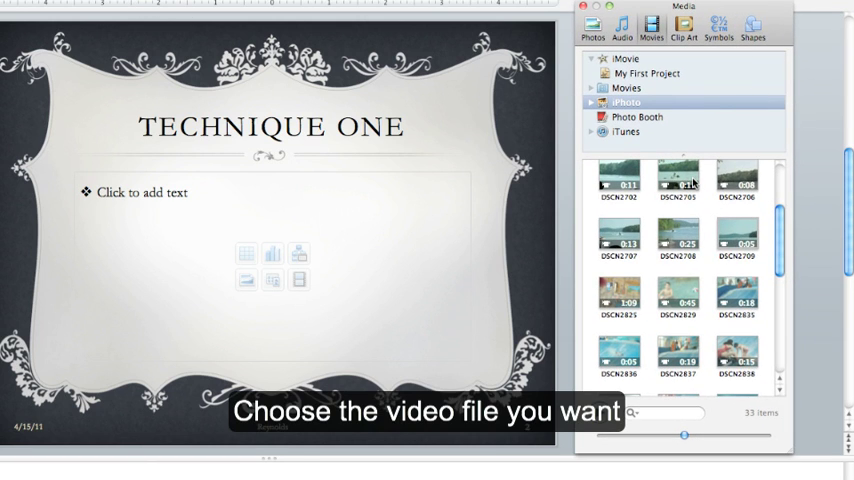
- Preview the lake boating clip in the browser, then stop it
click(740, 238)
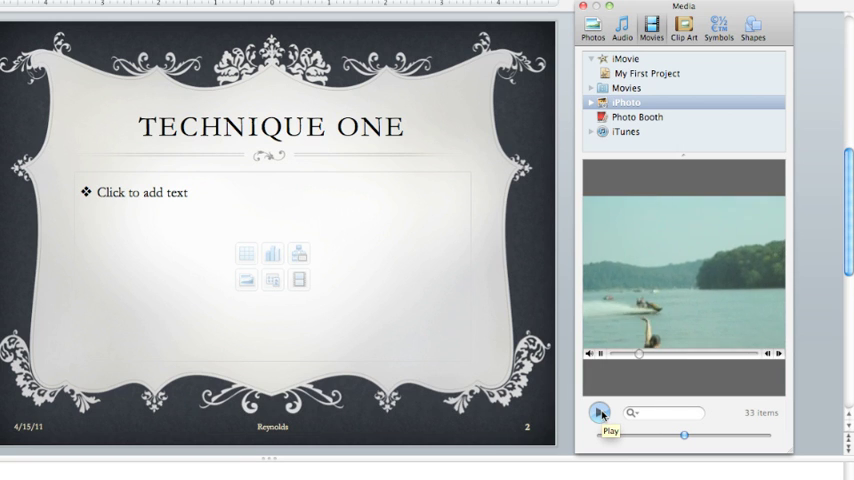
click(600, 412)
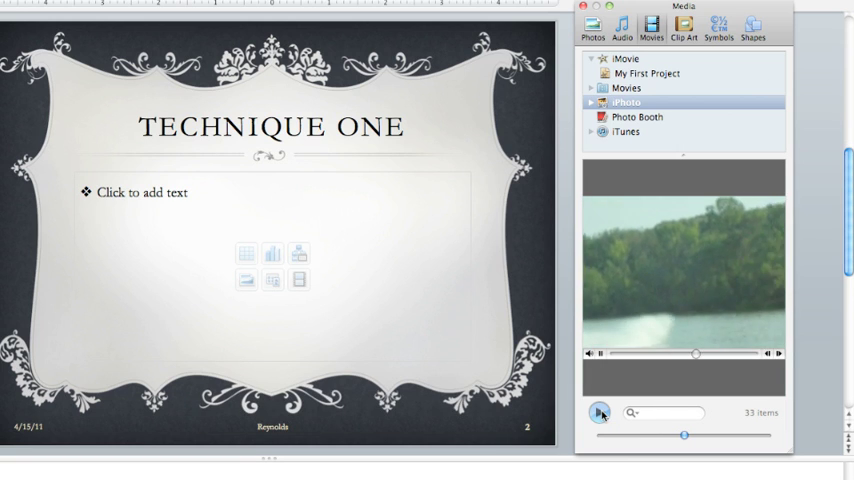
click(600, 412)
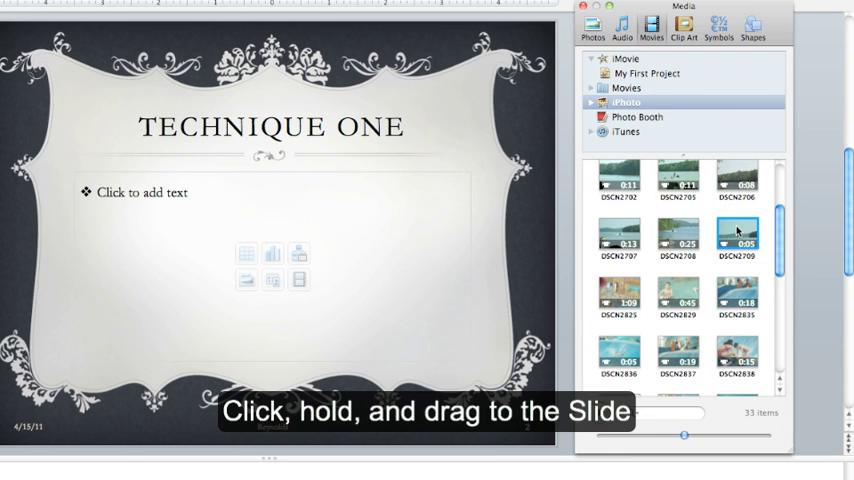
- Drop the lake boating clip onto the Technique One slide and move to Technique Two
drag(736, 236, 272, 264)
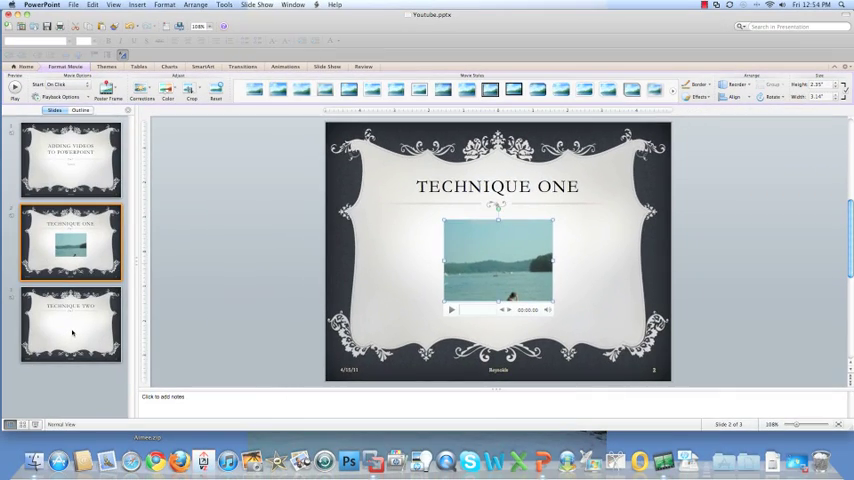
click(70, 324)
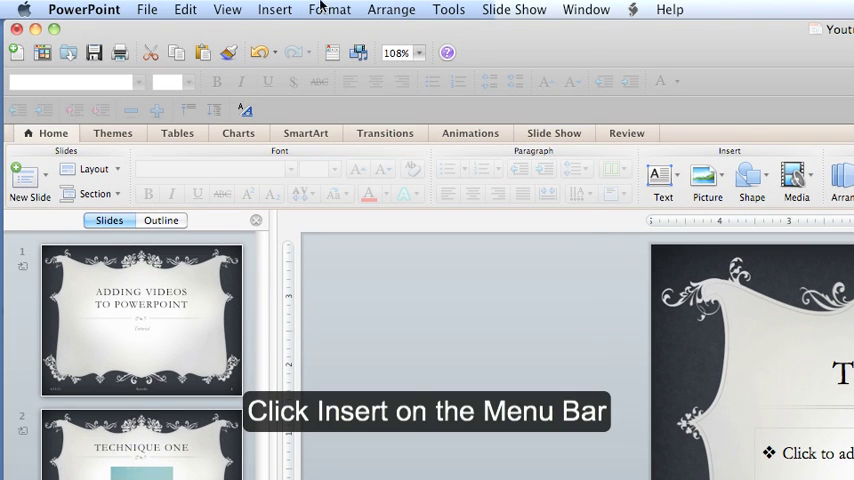
- Insert a movie file from the Desktop onto the Technique Two slide
click(274, 8)
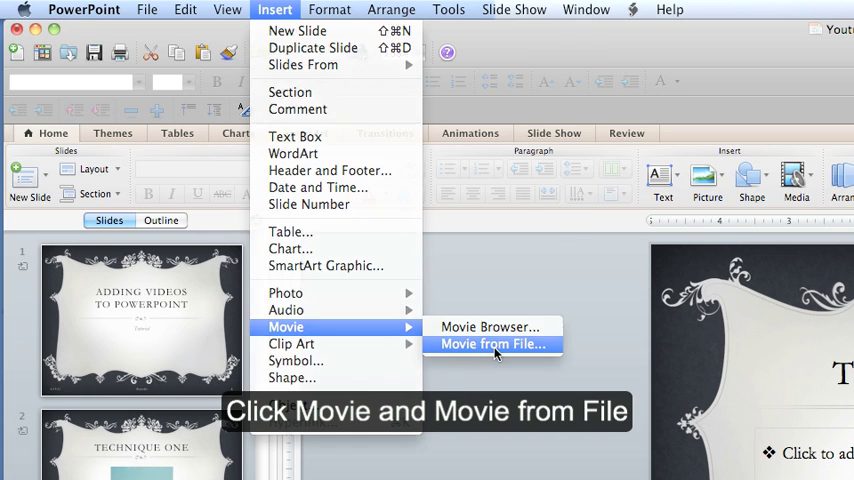
click(492, 344)
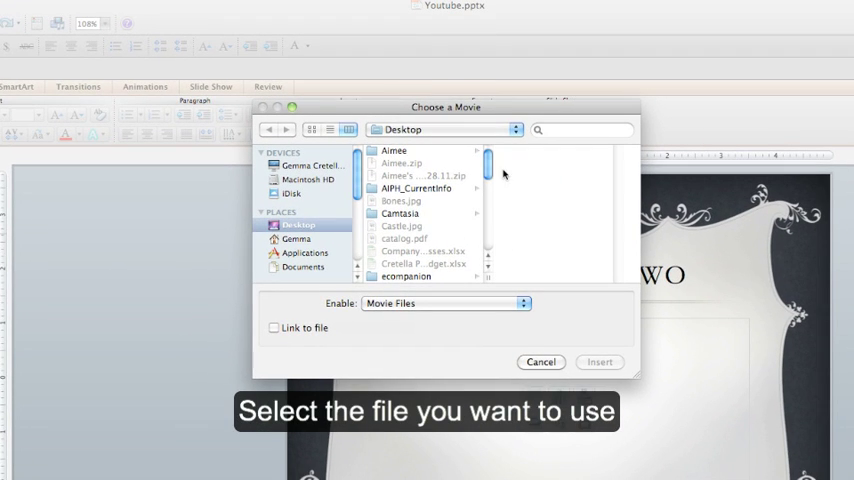
scroll(down, 3)
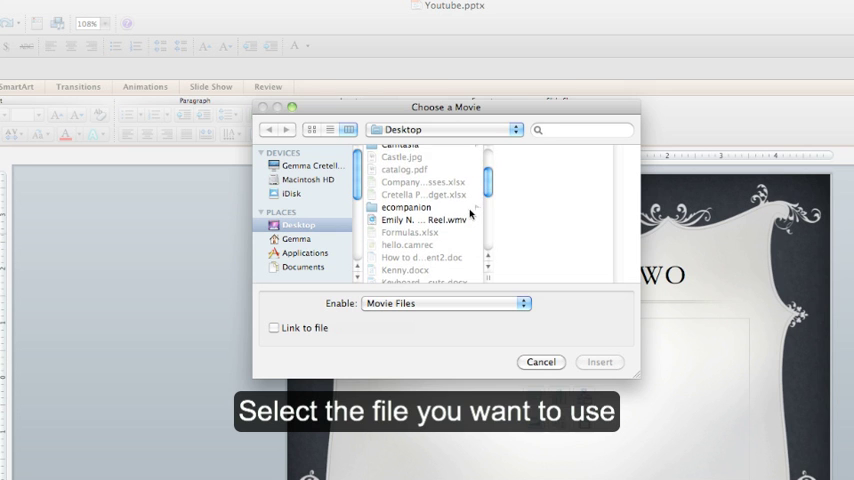
click(600, 362)
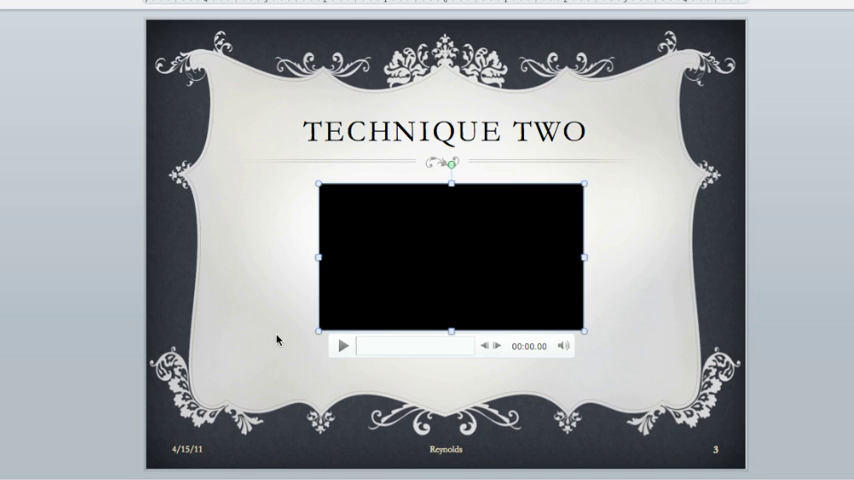
- Launch the slideshow showing the Technique One slide
click(218, 290)
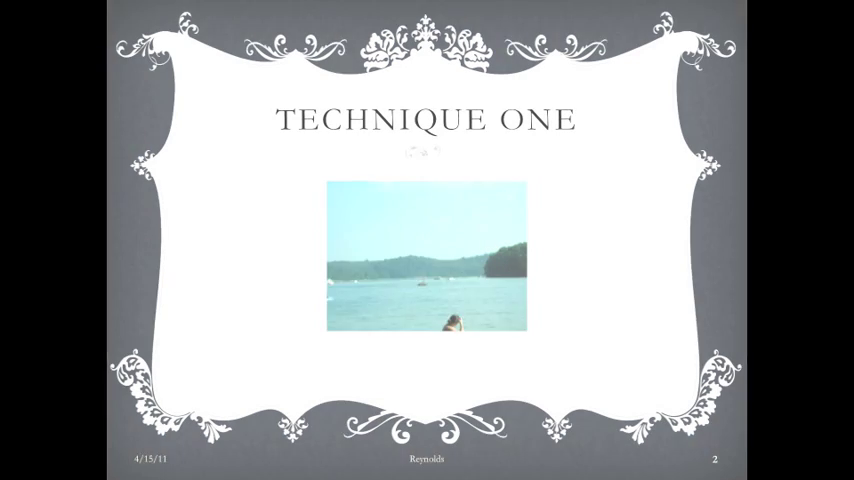
- Play the lake boating clip from its on-slide controls
click(426, 258)
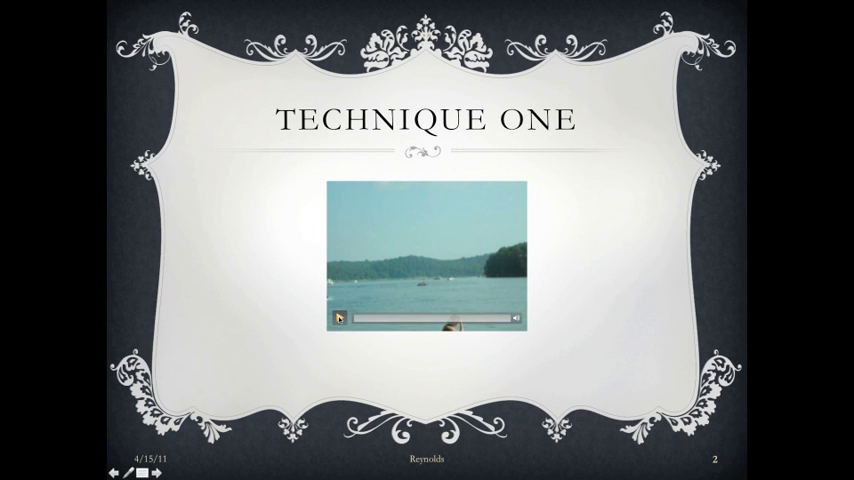
click(340, 318)
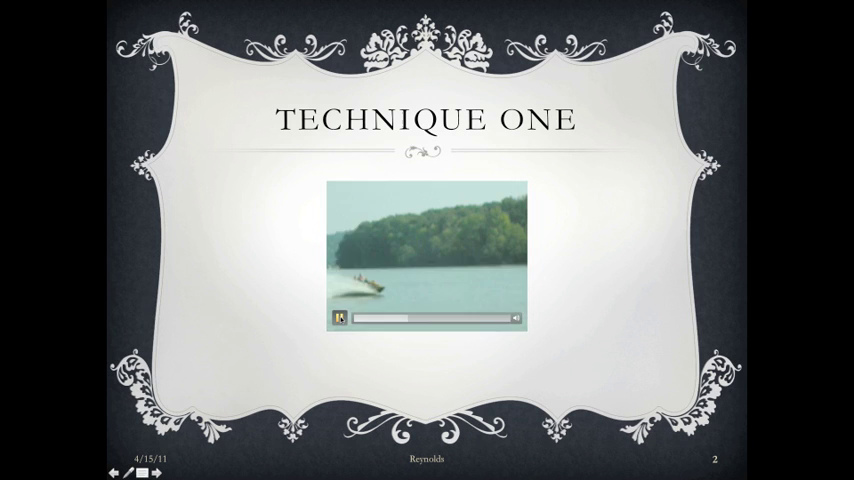